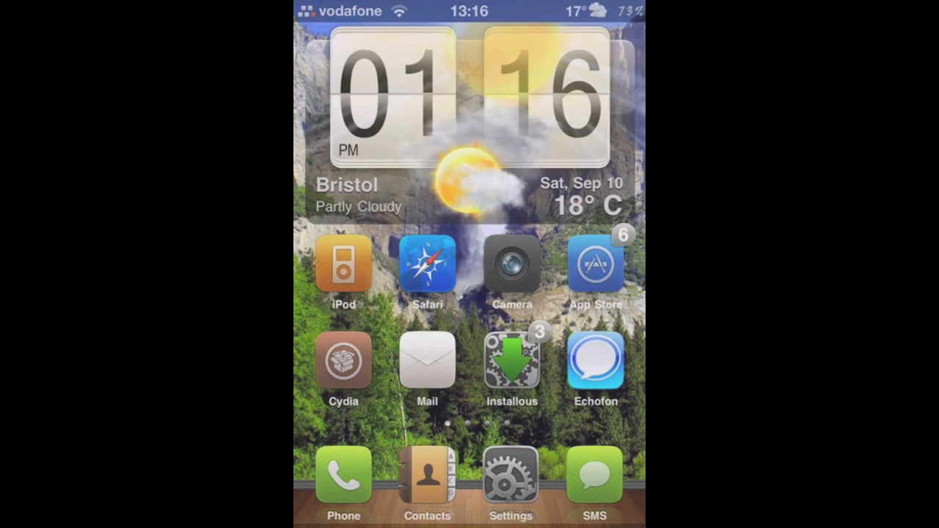
Enter a 'This is colorkeyboard' test phrase in Spotlight search, then clear the field.
{"action": "type", "text": "This is c"}
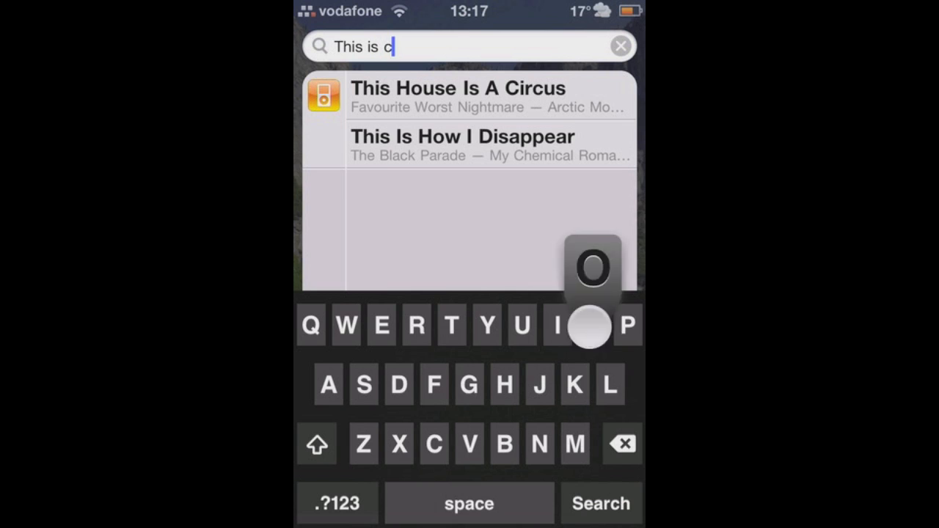
{"action": "type", "text": "olorkeybo"}
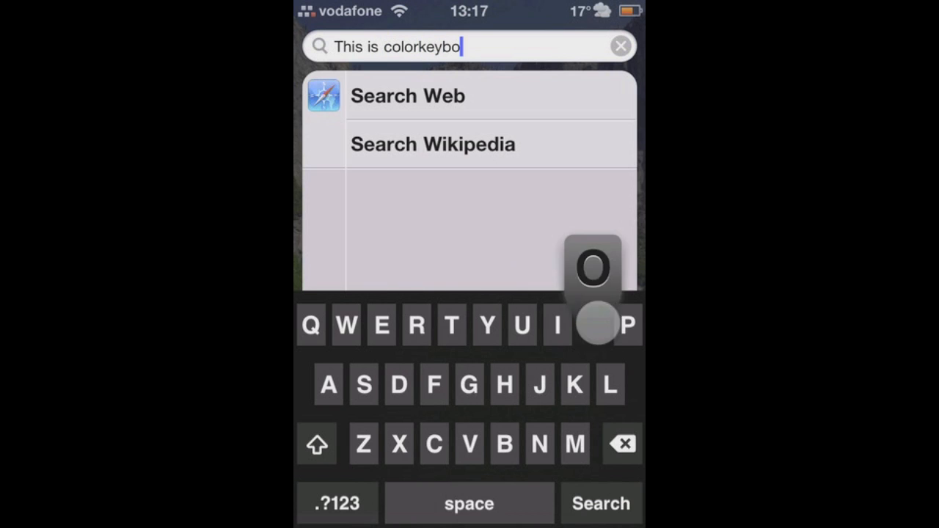
{"action": "left_click", "coordinate": [591, 325]}
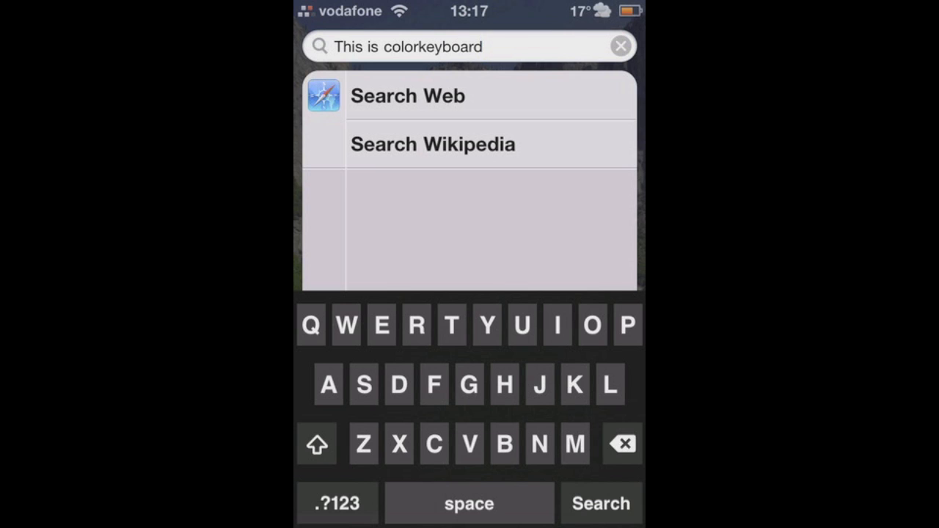
{"action": "left_click", "coordinate": [619, 45]}
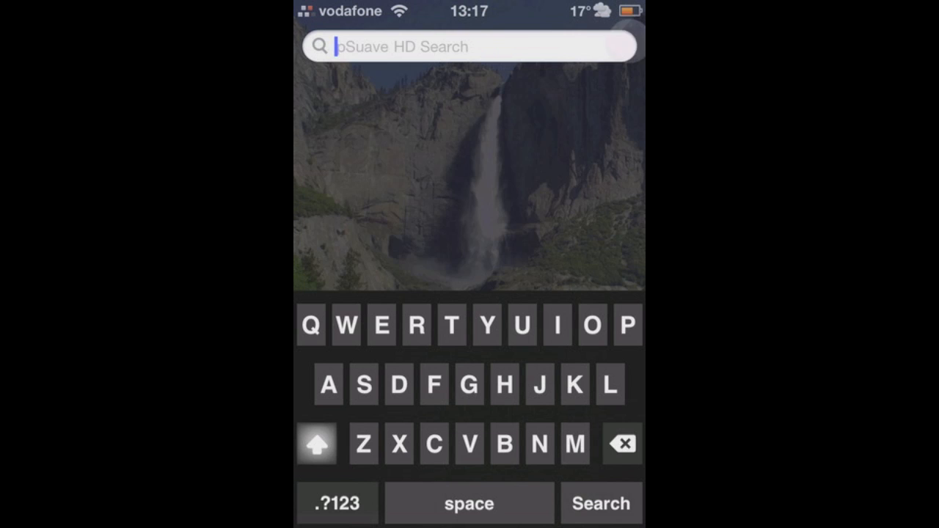
Switch the keyboard to the .?123 numbers and symbols layout and back.
{"action": "left_click", "coordinate": [336, 503]}
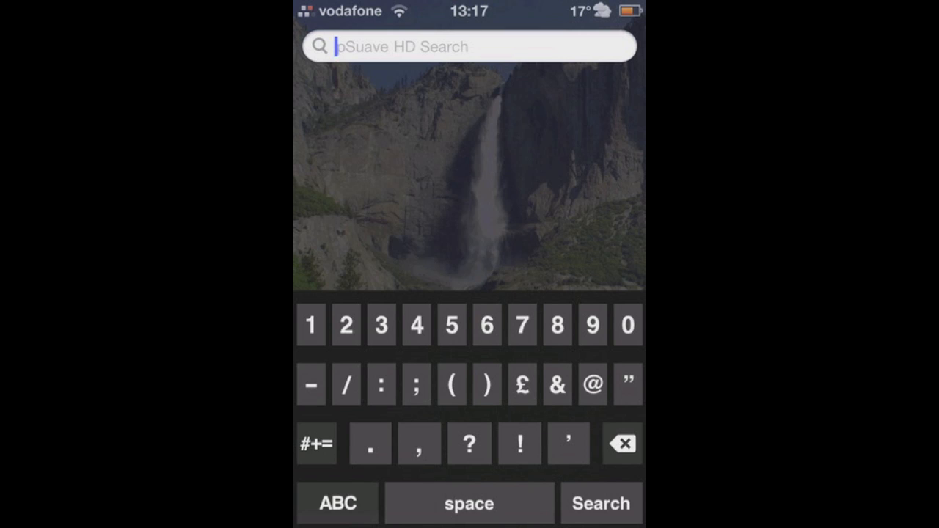
{"action": "left_click", "coordinate": [338, 503]}
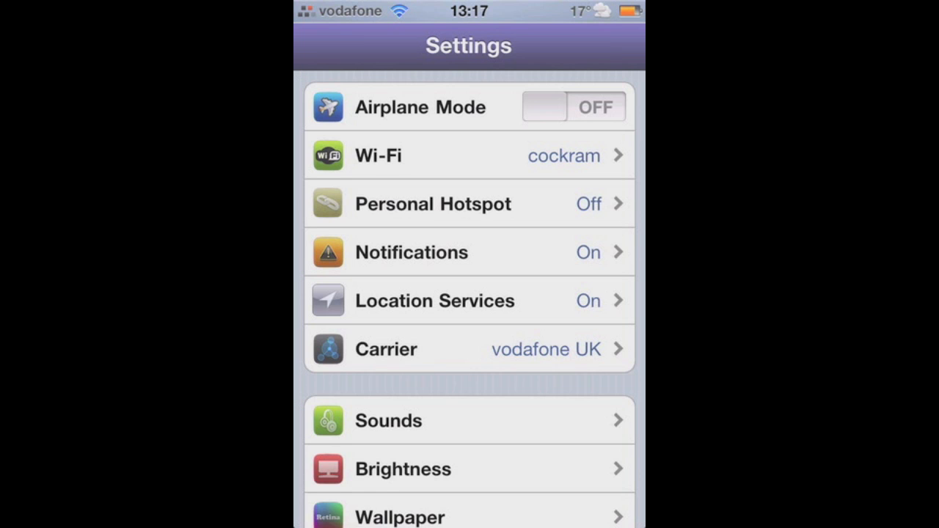
Scroll Settings to reach the Color Keyboard preferences page with credits and v1.1.6.
{"action": "scroll", "scroll_direction": "down", "scroll_amount": 3}
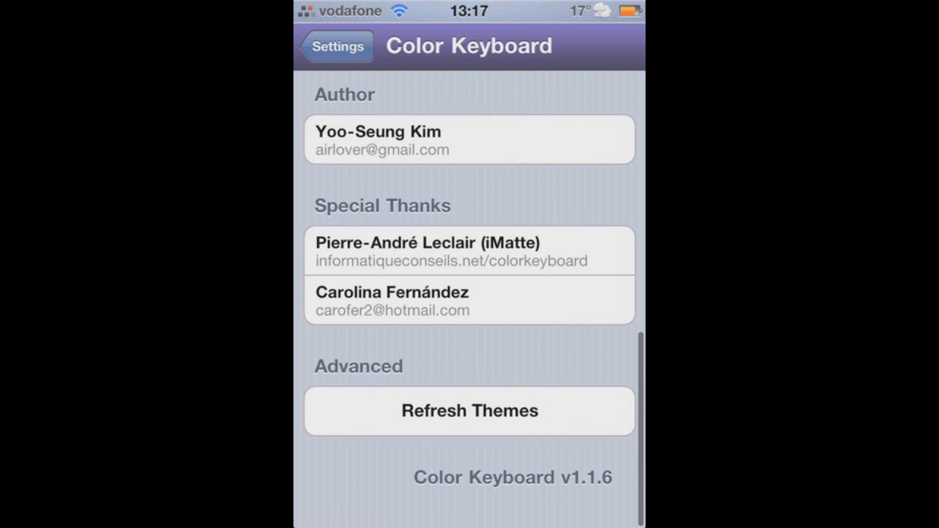
{"action": "scroll", "scroll_direction": "up", "scroll_amount": 3}
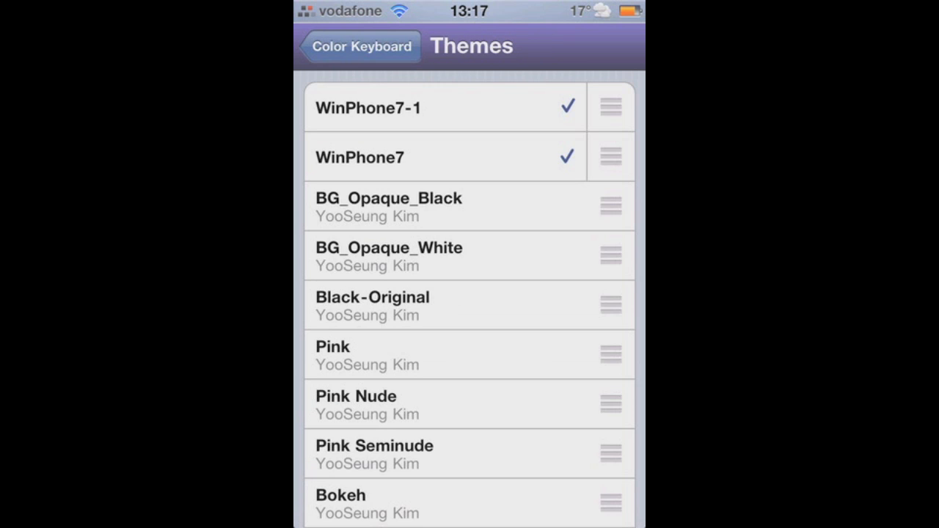
Reorder the themes list so Bokeh sits above Pink, keeping both WinPhone7 themes checked.
{"action": "scroll", "scroll_direction": "down", "scroll_amount": 3}
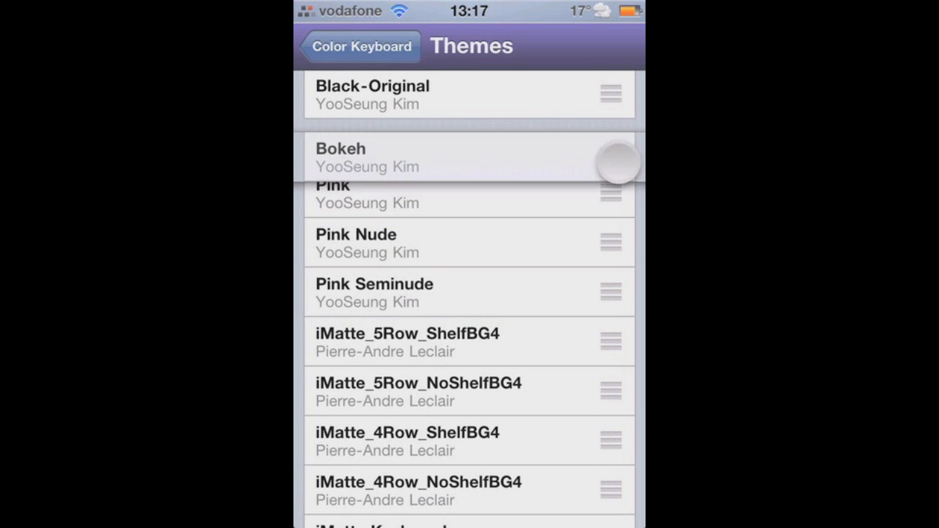
{"action": "left_click_drag", "start_coordinate": [615, 158], "coordinate": [615, 440]}
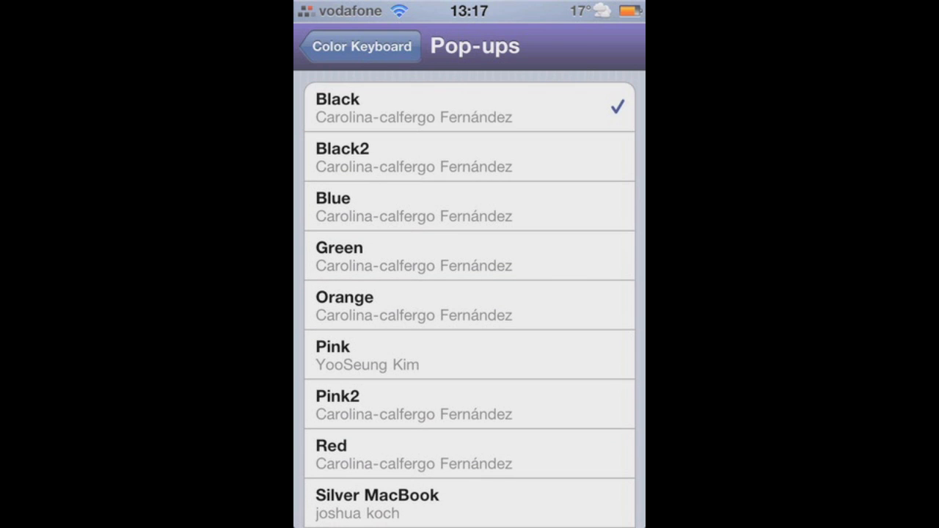
Choose Black as the pop-up key style in the Pop-ups list.
{"action": "left_click", "coordinate": [358, 45]}
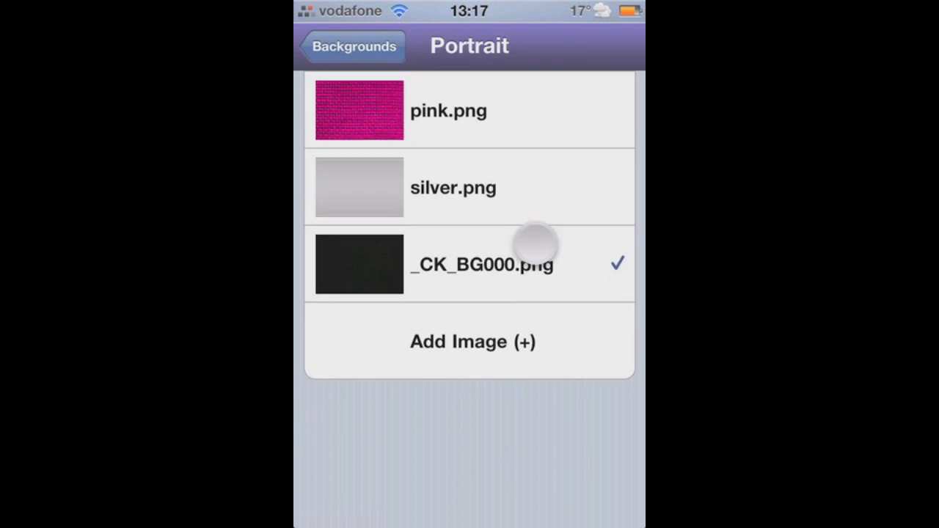
Keep _CK_BG000.png as the portrait background, visit Landscape Background, and return to the main page.
{"action": "left_click", "coordinate": [473, 340]}
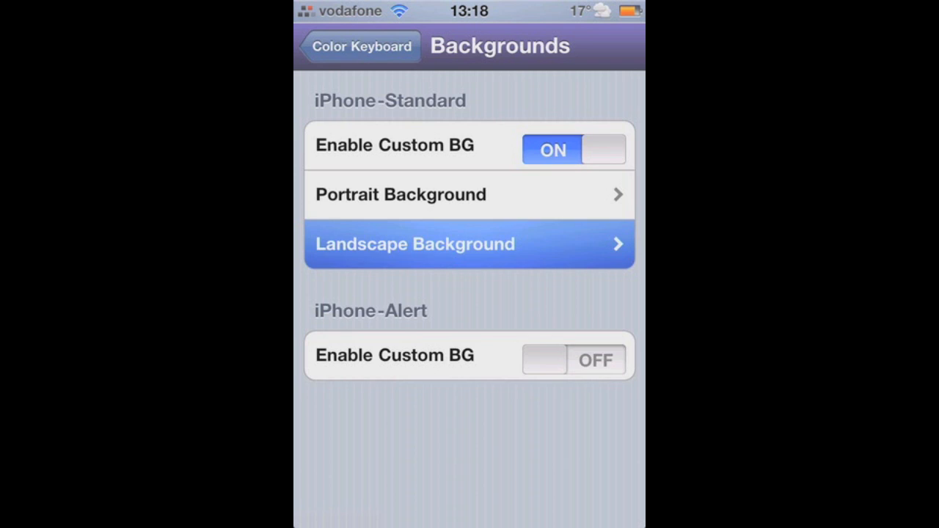
{"action": "left_click", "coordinate": [469, 243]}
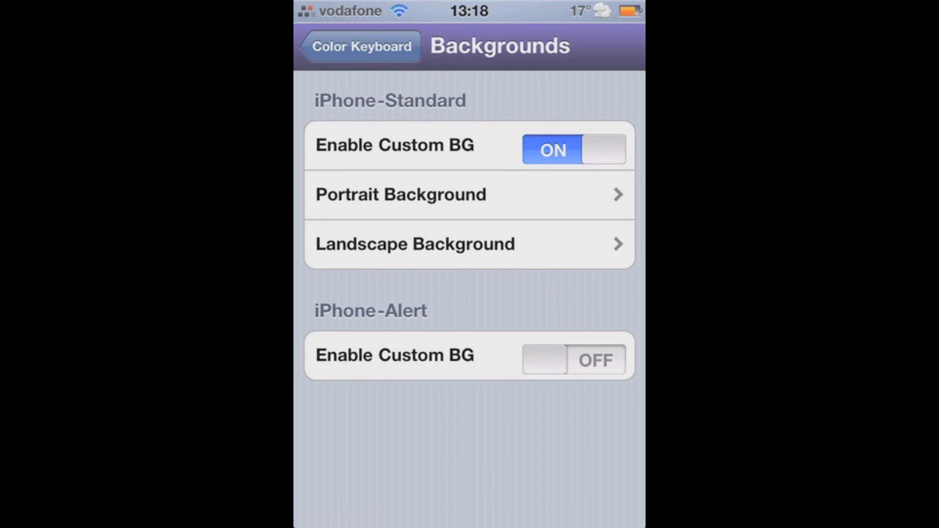
{"action": "left_click", "coordinate": [359, 45]}
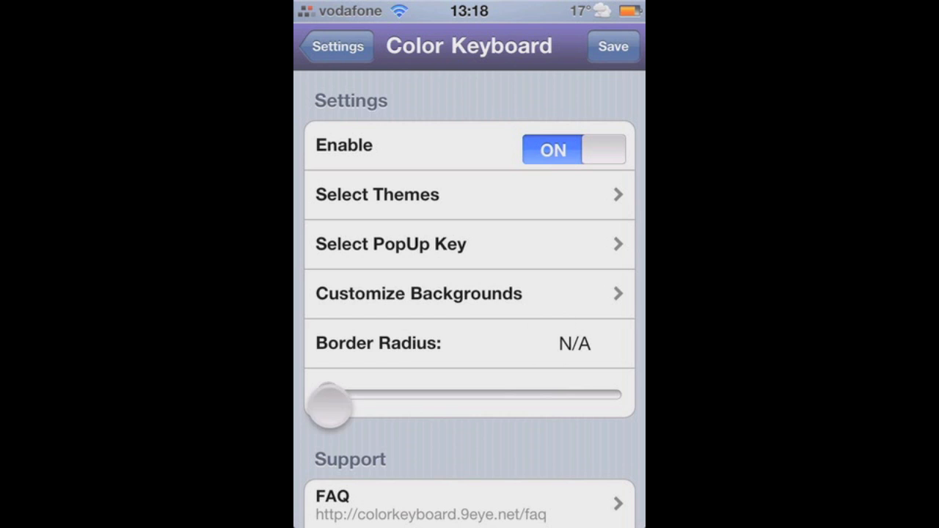
{"action": "left_click_drag", "start_coordinate": [330, 404], "coordinate": [507, 394]}
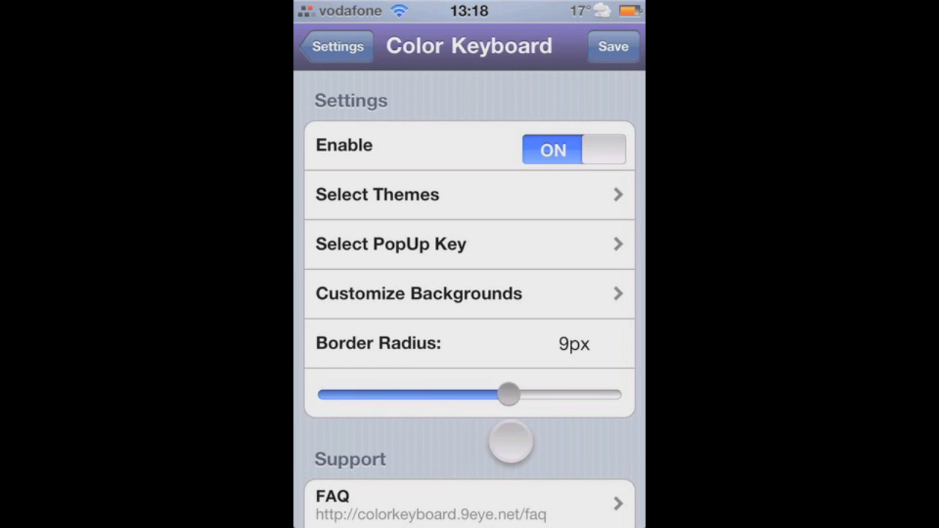
{"action": "left_click_drag", "start_coordinate": [508, 393], "coordinate": [345, 393]}
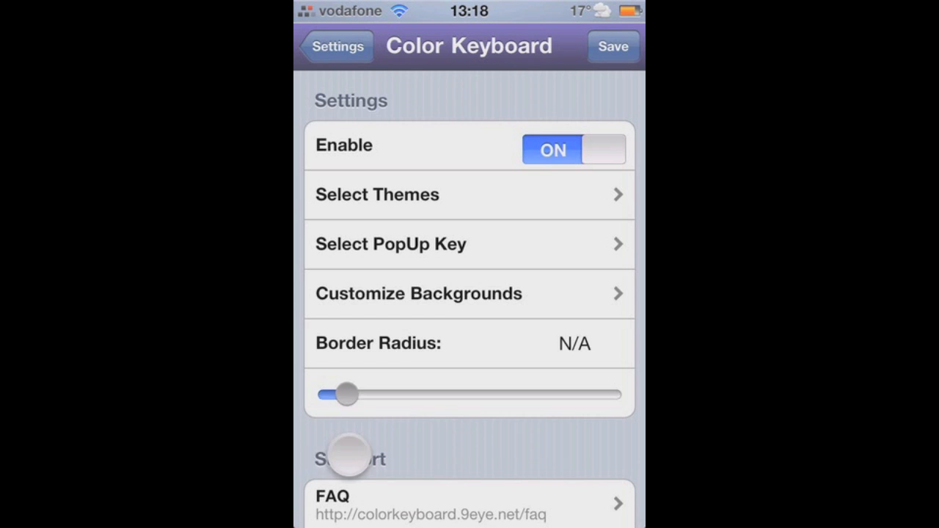
{"action": "left_click_drag", "start_coordinate": [346, 395], "coordinate": [326, 395]}
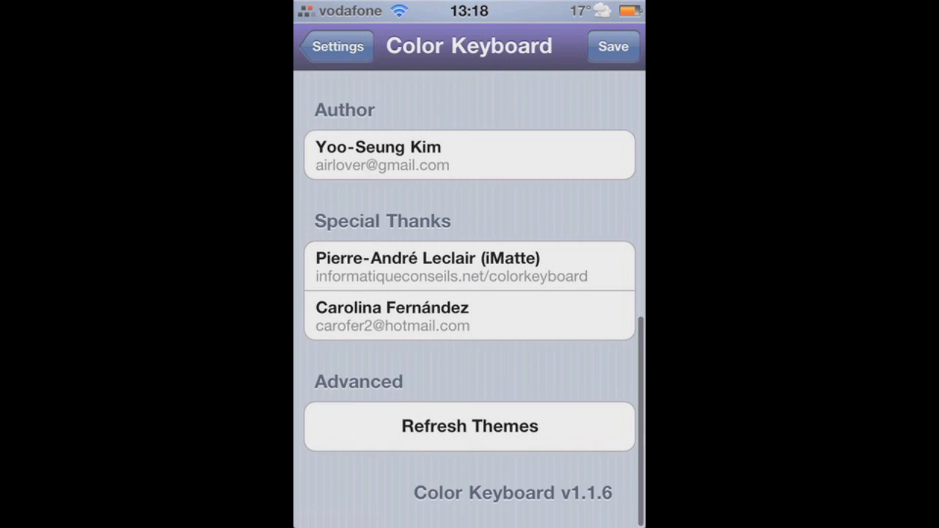
{"action": "scroll", "scroll_direction": "up", "scroll_amount": 3}
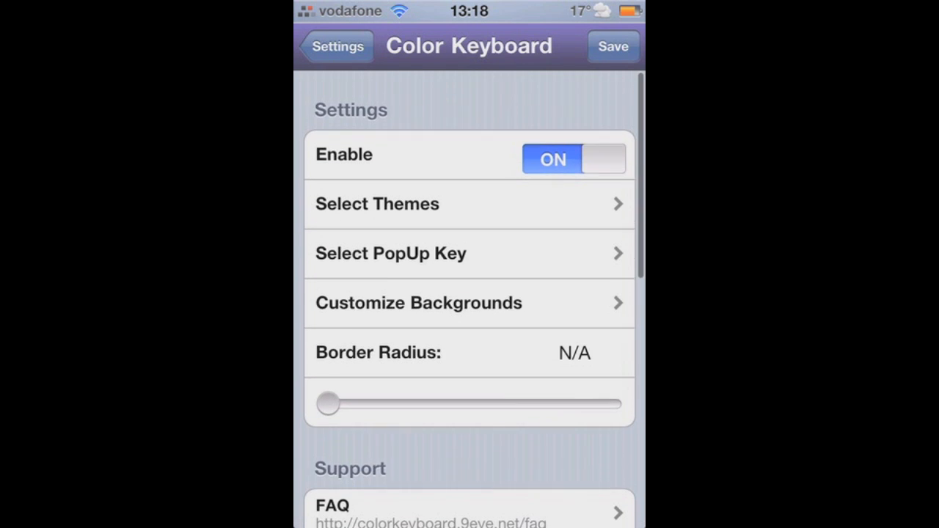
{"action": "scroll", "scroll_direction": "down", "scroll_amount": 3}
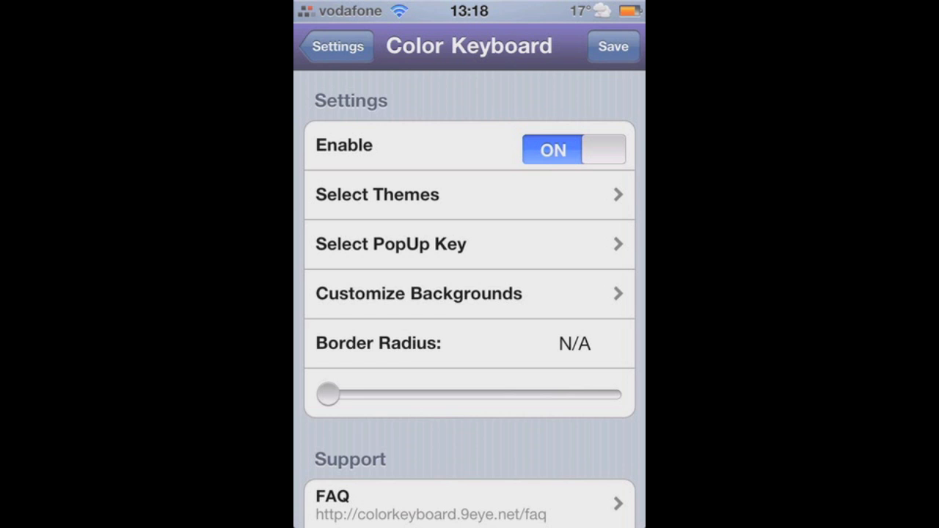